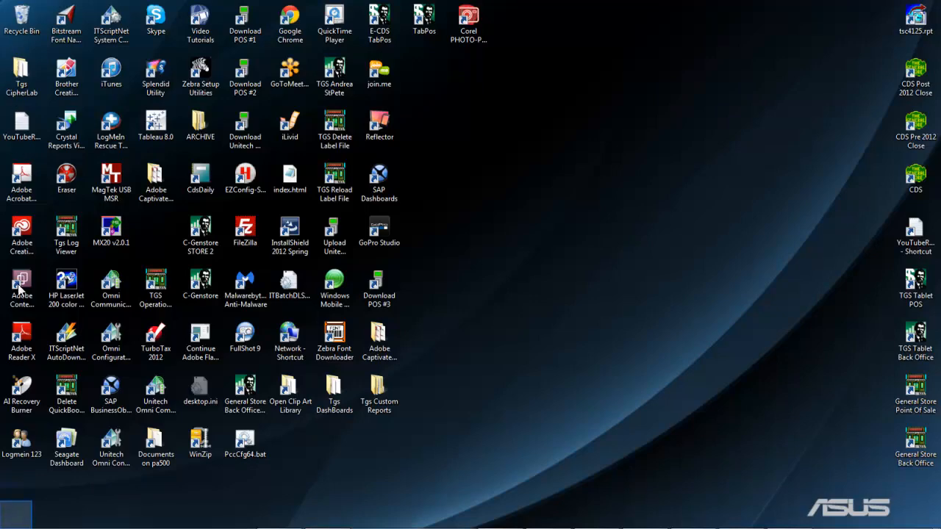
# Step: Launch PSQL Control Center from Start > All Programs > Pervasive PSQL 11
pyautogui.click(12, 518)
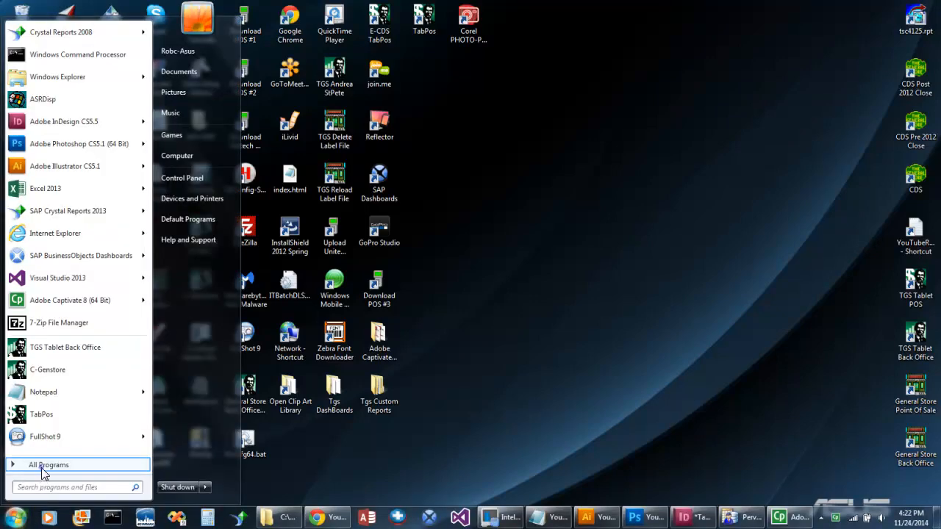
pyautogui.click(48, 465)
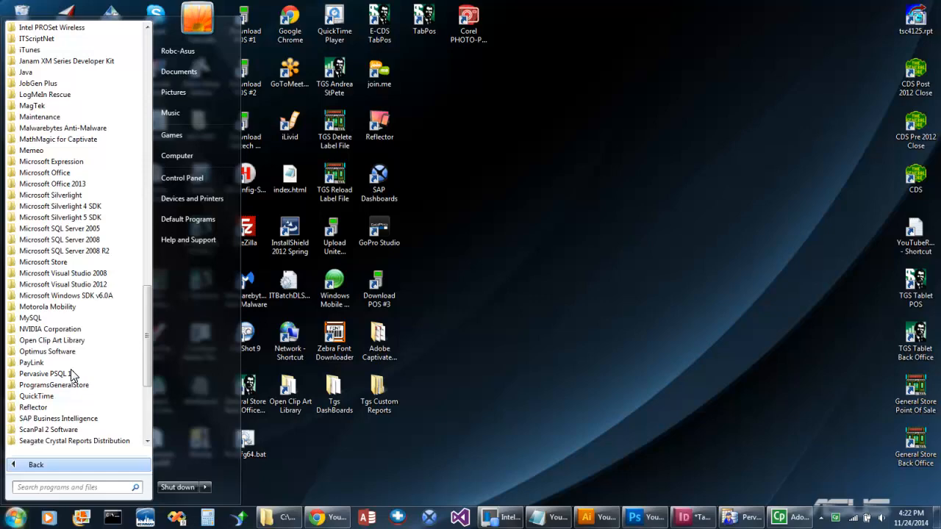
pyautogui.click(47, 374)
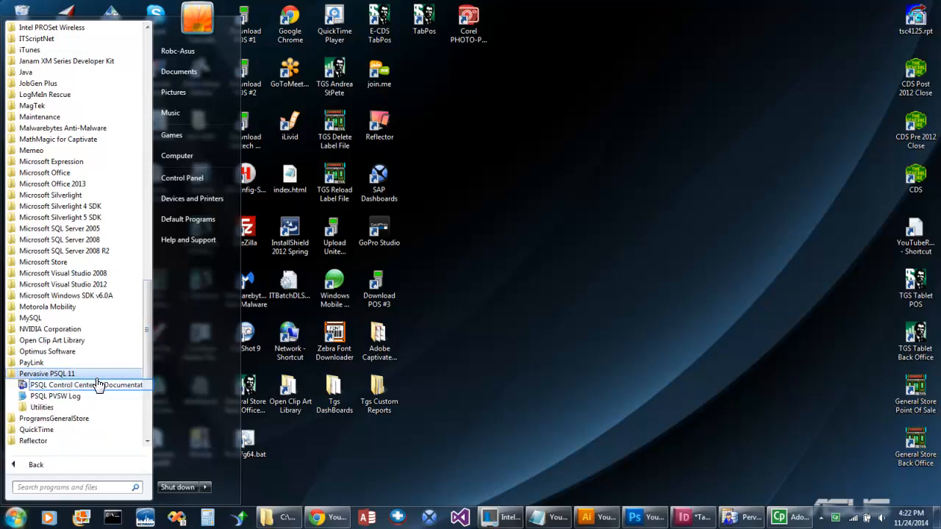
pyautogui.click(65, 385)
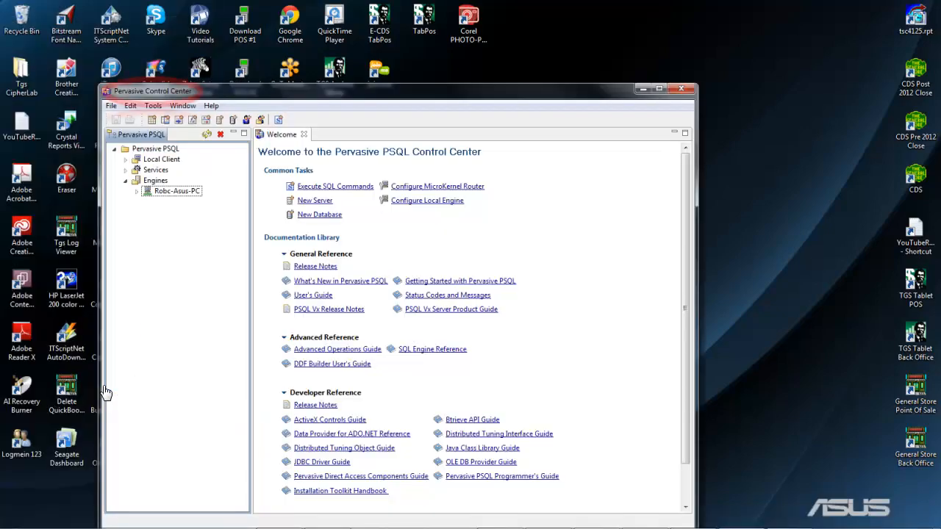
# Step: Expand the local engine's Databases node and choose New > Database from its context menu
pyautogui.click(176, 192)
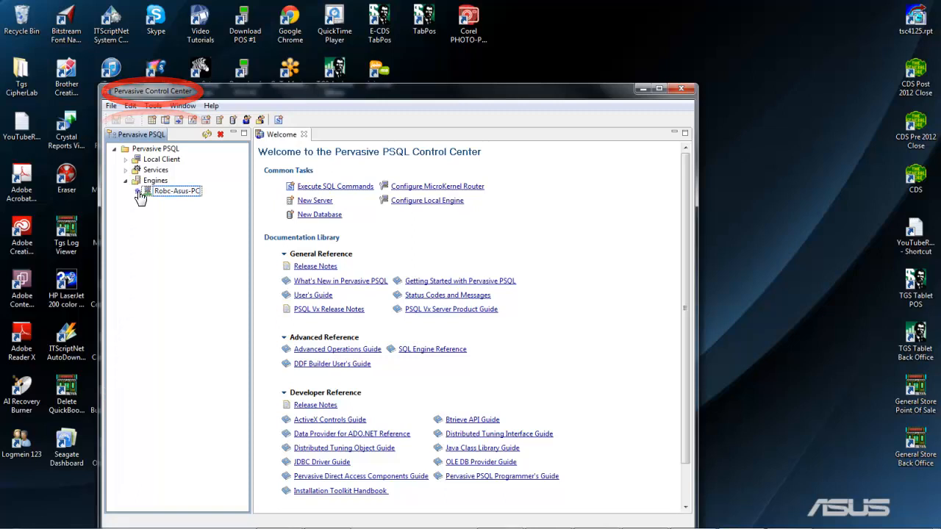
pyautogui.click(140, 191)
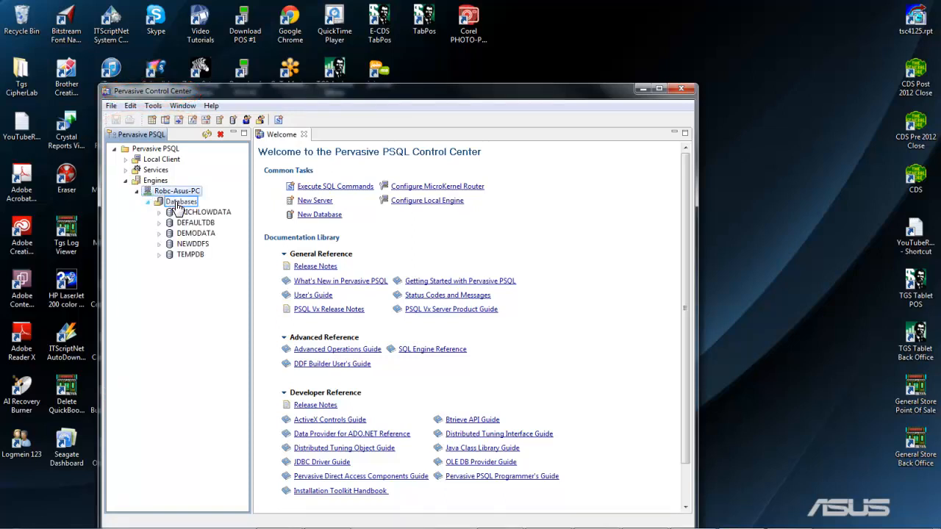
pyautogui.rightClick(181, 201)
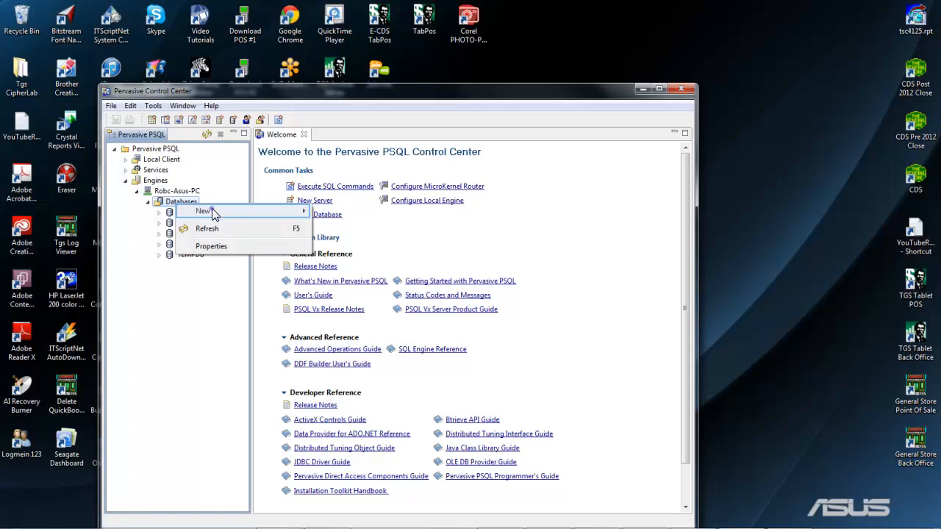
pyautogui.moveTo(203, 212)
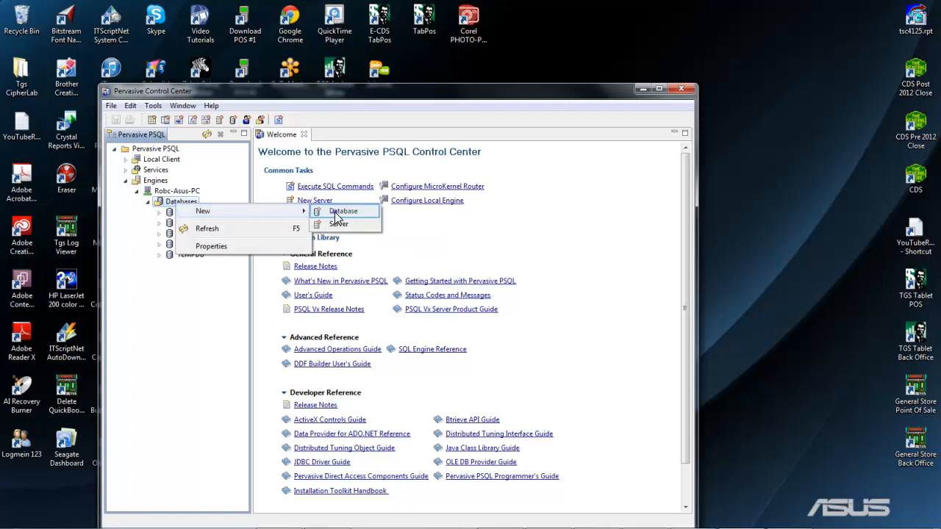
pyautogui.click(344, 212)
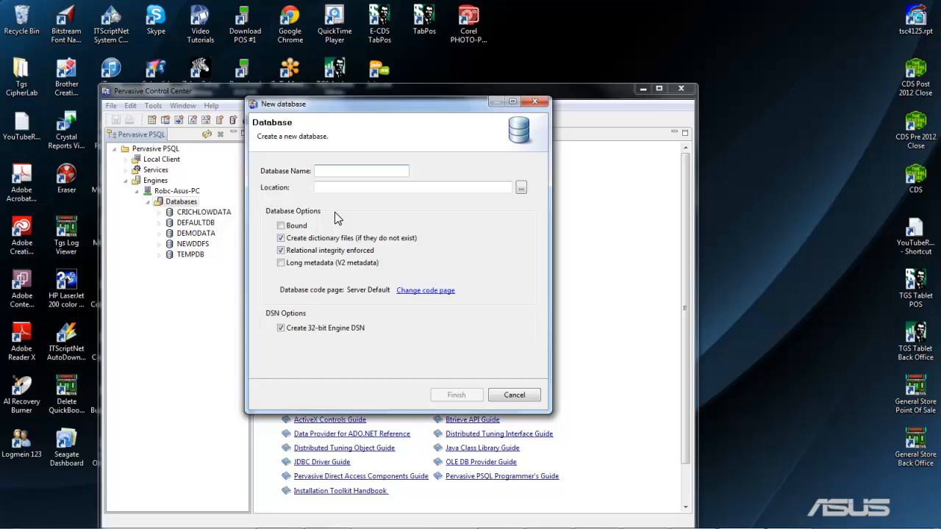
# Step: Create database TheGeneralStore at c:\genstore\ with Create dictionary files unchecked
pyautogui.write('TheG')
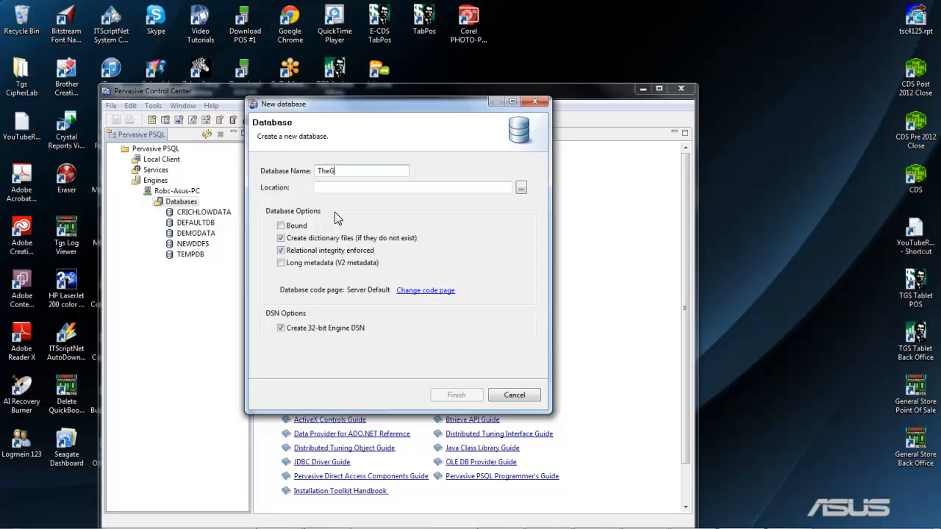
pyautogui.write('eneralStore')
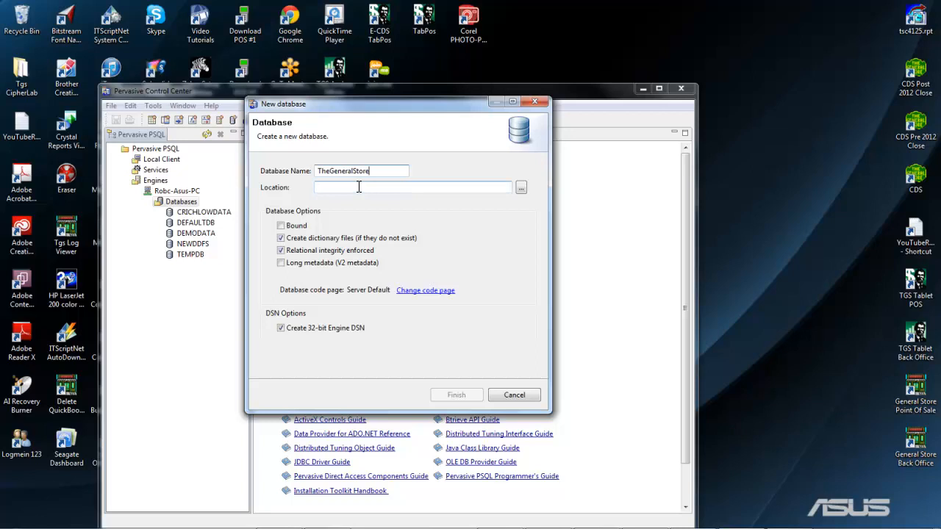
pyautogui.write('c:\\genstore\\tgsdata')
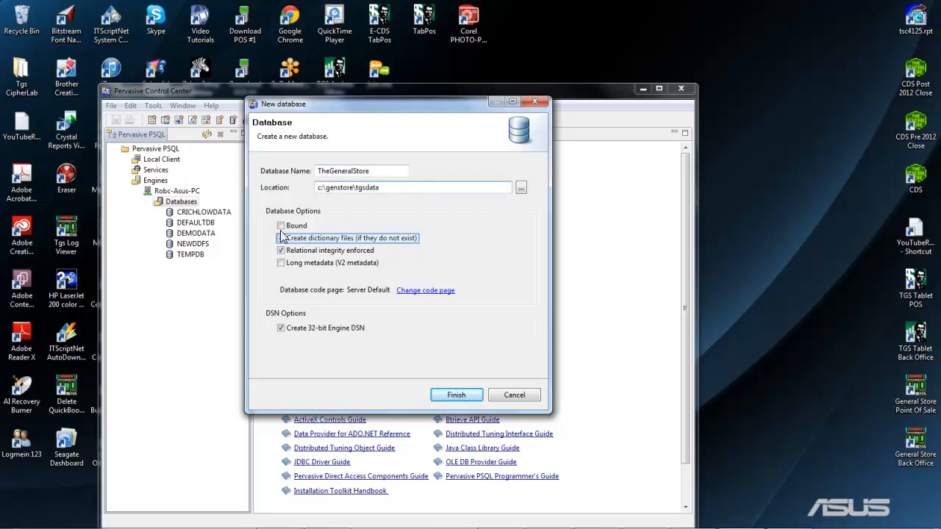
pyautogui.click(279, 238)
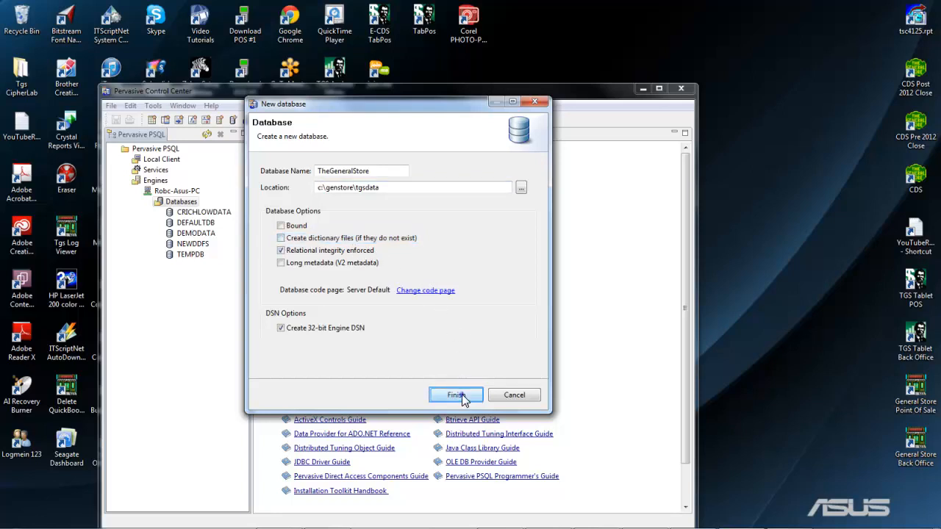
pyautogui.click(456, 394)
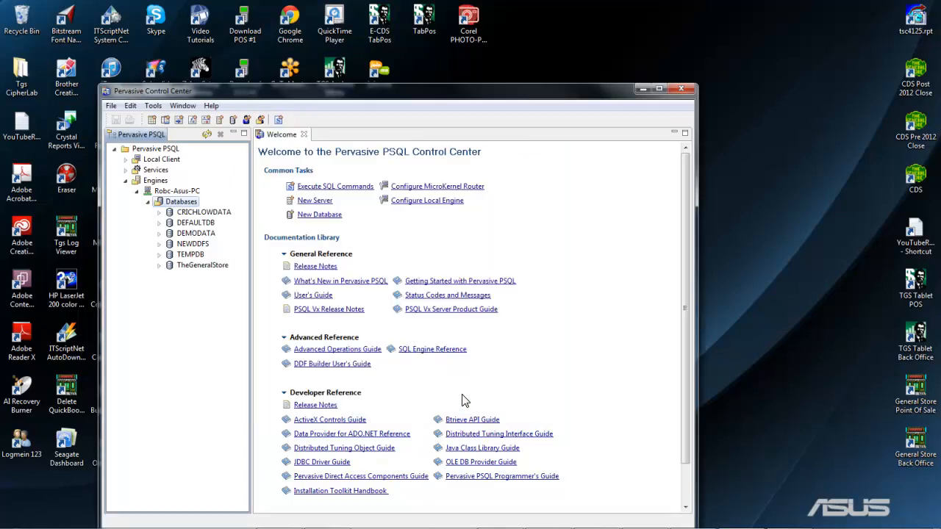
# Step: Expand TheGeneralStore and its Tables node and select the DiscountTable table
pyautogui.click(203, 265)
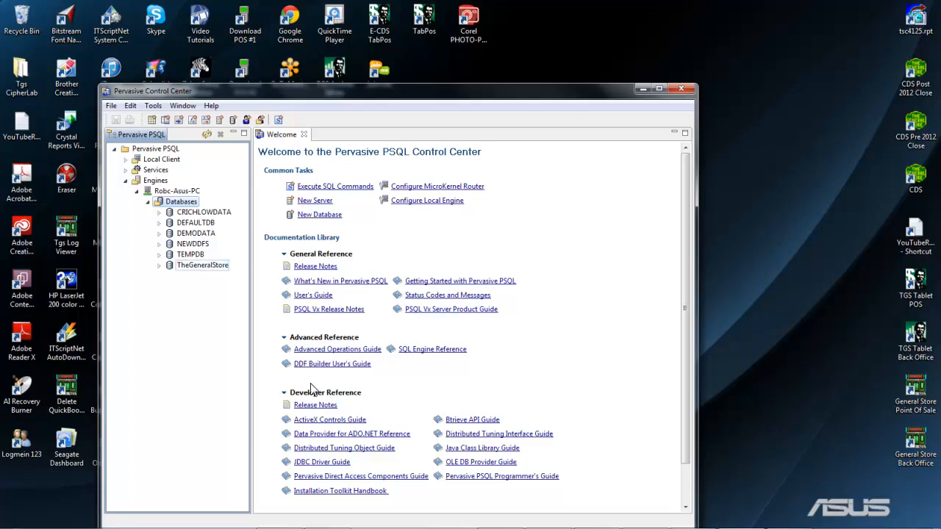
pyautogui.click(159, 265)
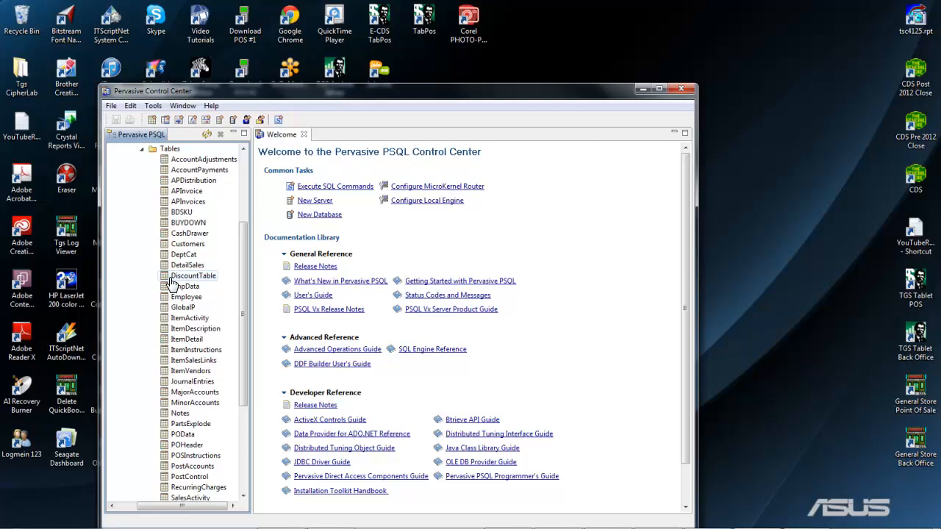
pyautogui.click(659, 90)
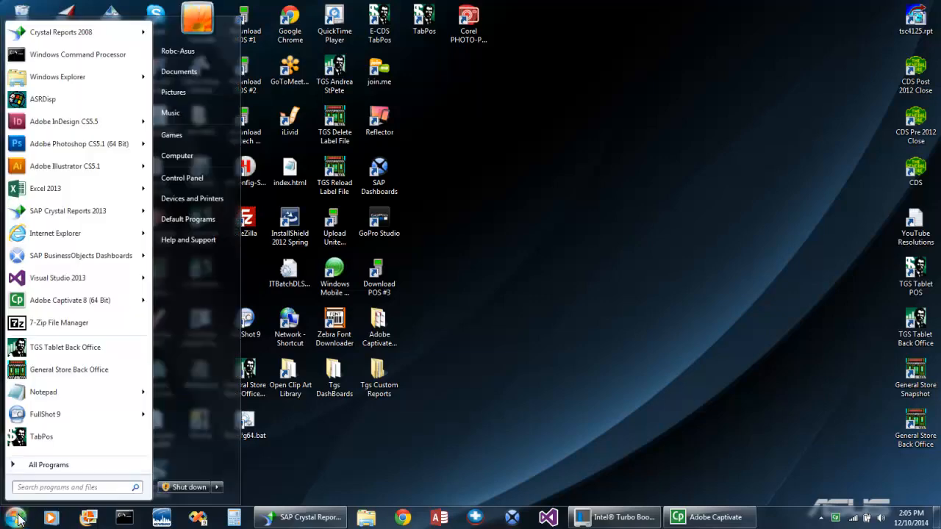
# Step: Relaunch PSQL Control Center from the Pervasive PSQL 11 program group
pyautogui.click(48, 465)
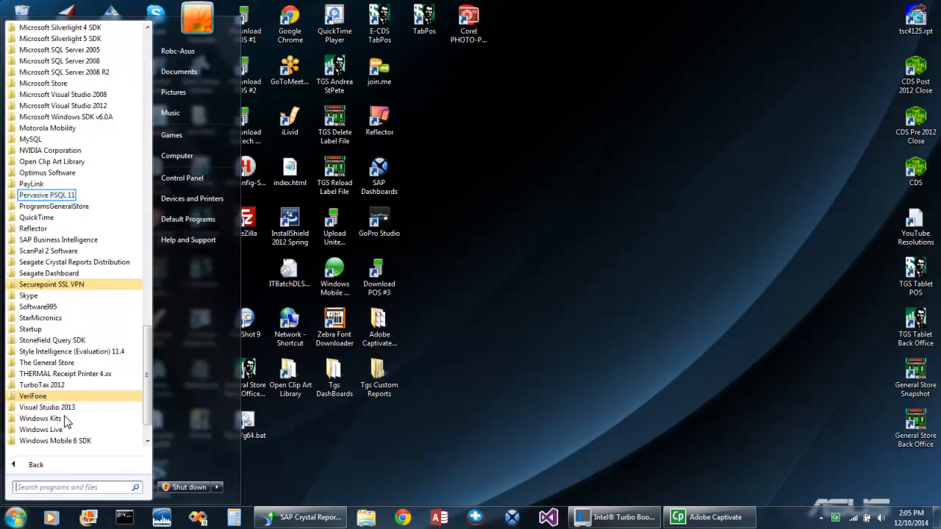
pyautogui.click(47, 194)
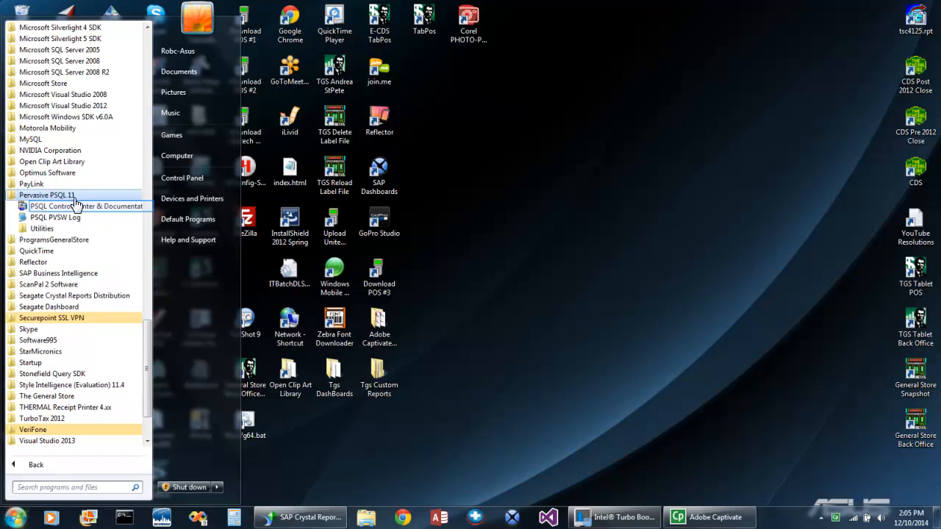
pyautogui.click(86, 206)
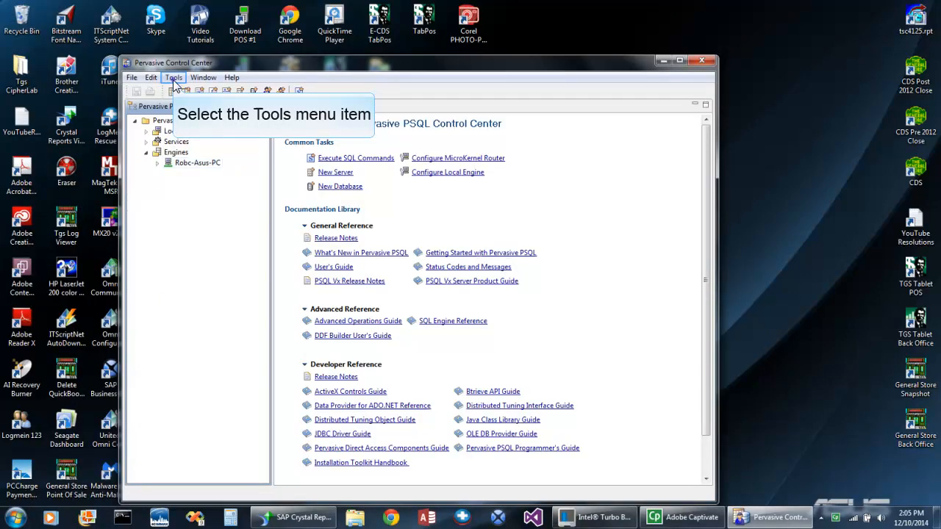
# Step: Start adding a new System DSN in the 32-bit ODBC Administrator from the Tools menu
pyautogui.click(173, 77)
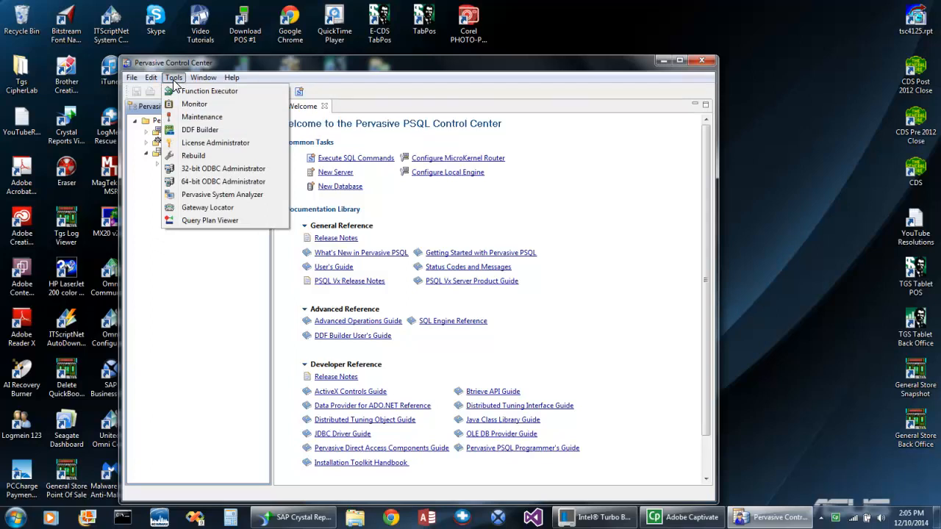
pyautogui.moveTo(224, 167)
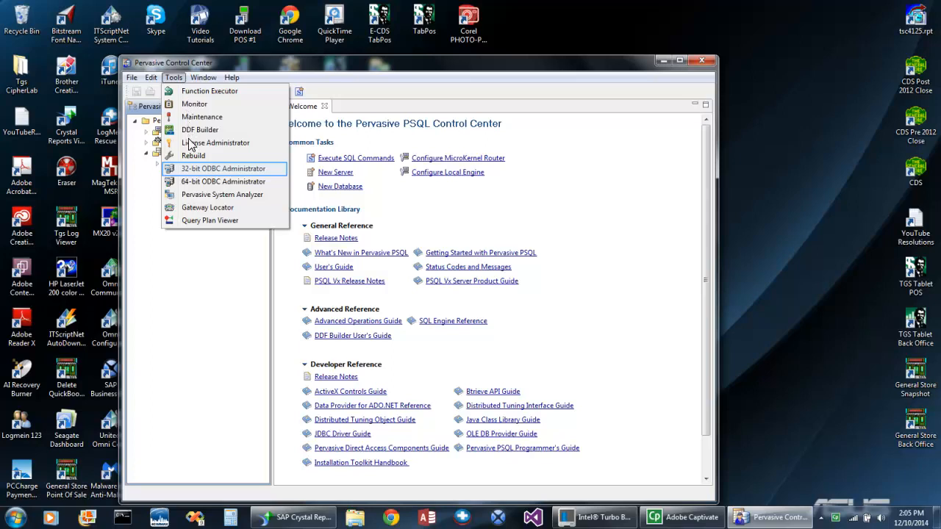
pyautogui.click(223, 167)
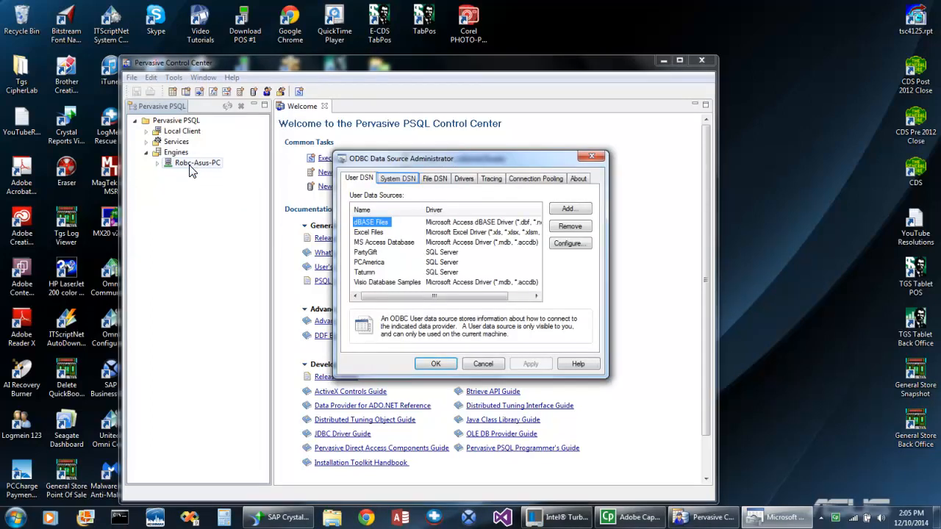
pyautogui.click(397, 178)
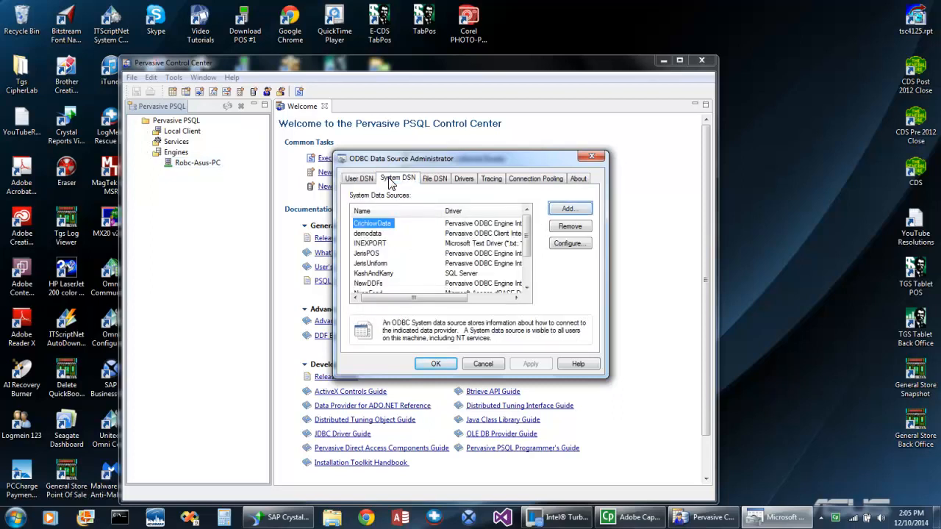
pyautogui.click(570, 209)
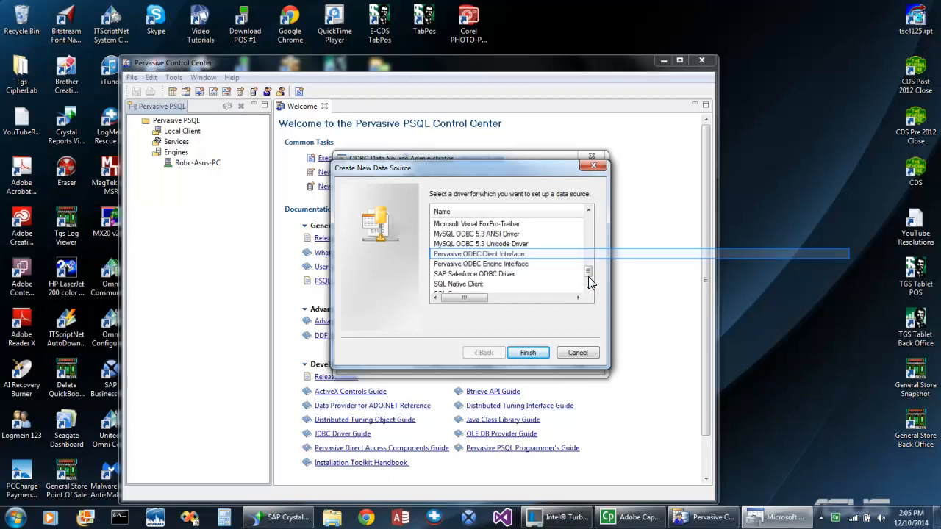
# Step: Select the Pervasive ODBC Client Interface driver and proceed to its DSN setup
pyautogui.click(480, 253)
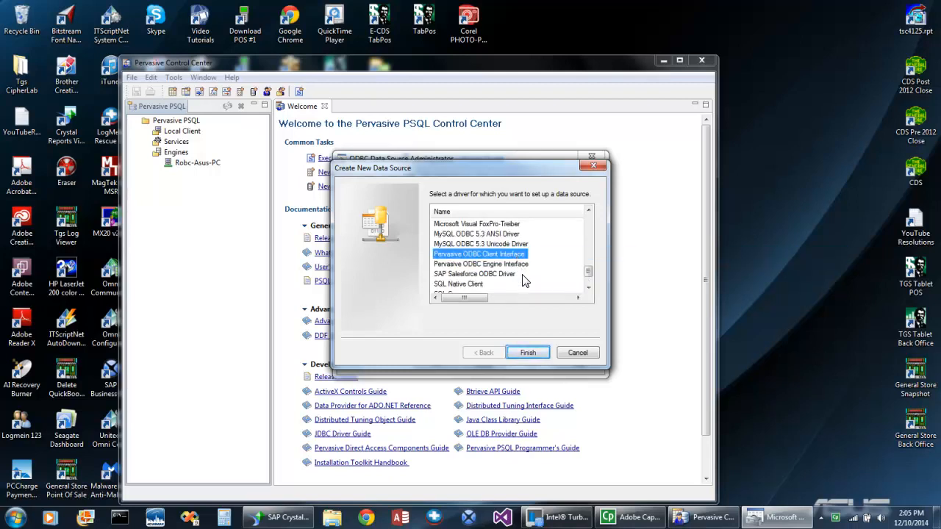
pyautogui.click(528, 353)
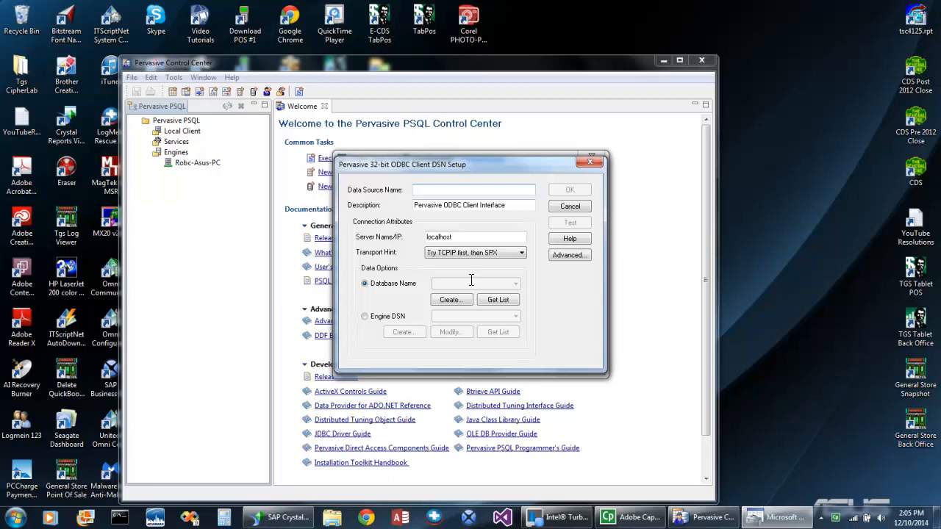
# Step: Name the DSN TheGeneral, set server 10.0.0.12 and pick database THEGENERALSTORE from the fetched list
pyautogui.write('TheGeneralStore')
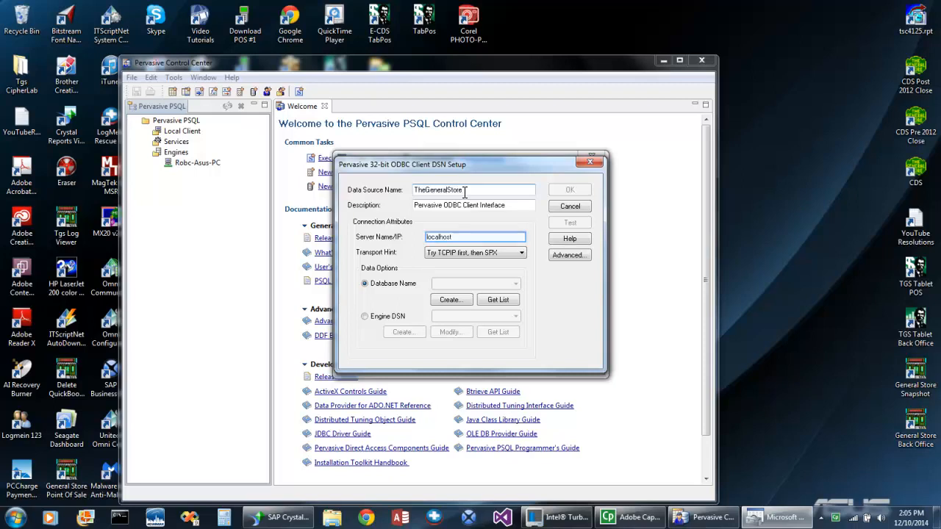
pyautogui.click(467, 237)
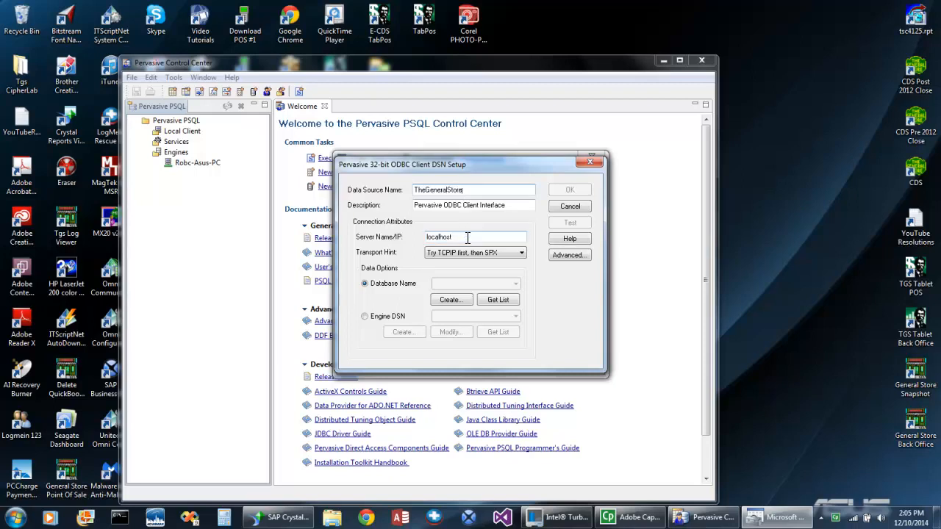
pyautogui.write('10.0.0.12')
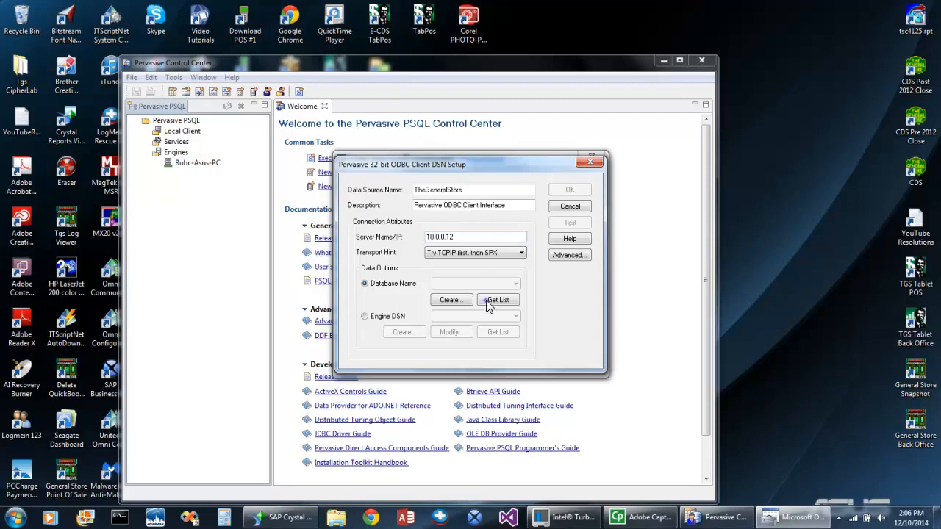
pyautogui.click(515, 283)
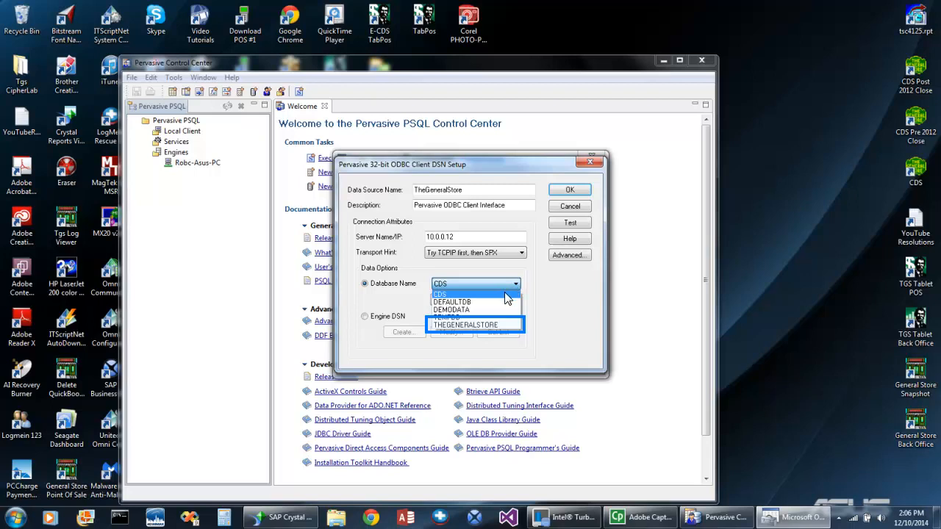
pyautogui.click(465, 325)
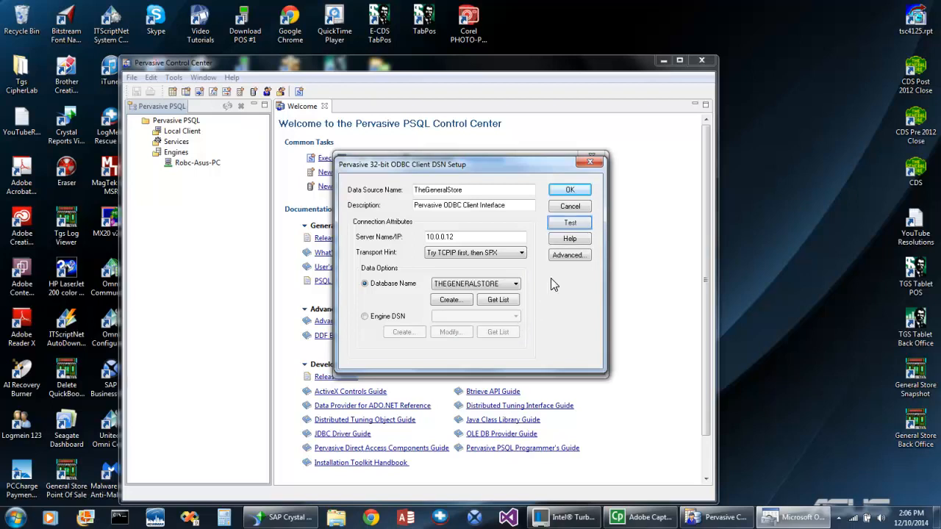
# Step: Test the connection successfully, acknowledge the result and close the ODBC Administrator
pyautogui.click(571, 223)
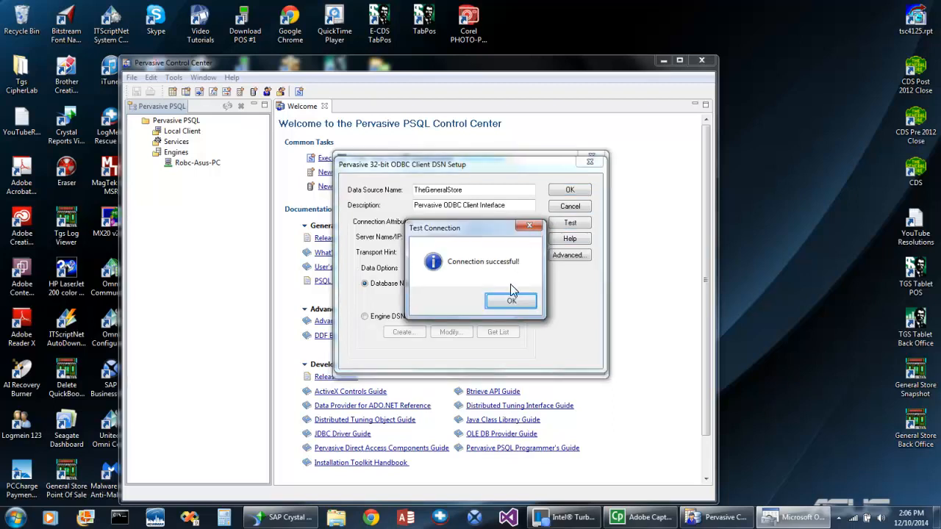
pyautogui.click(512, 300)
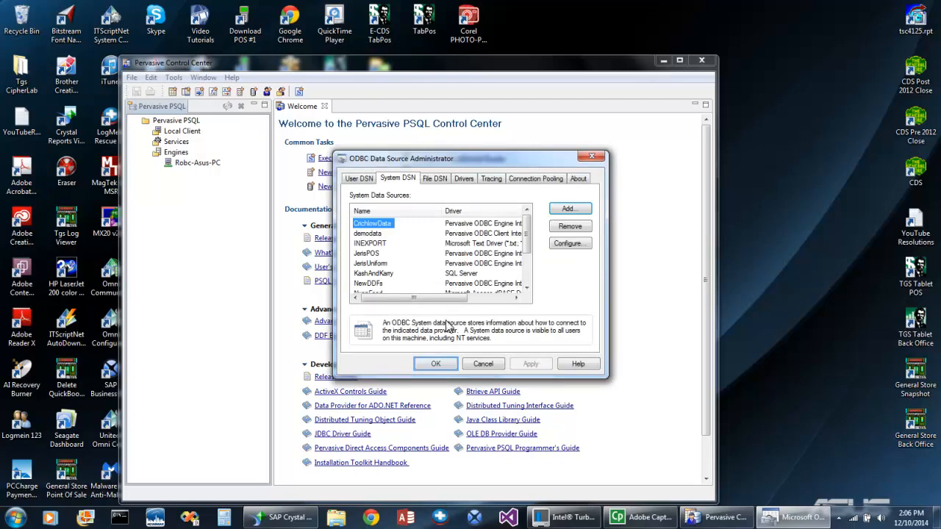
pyautogui.click(435, 363)
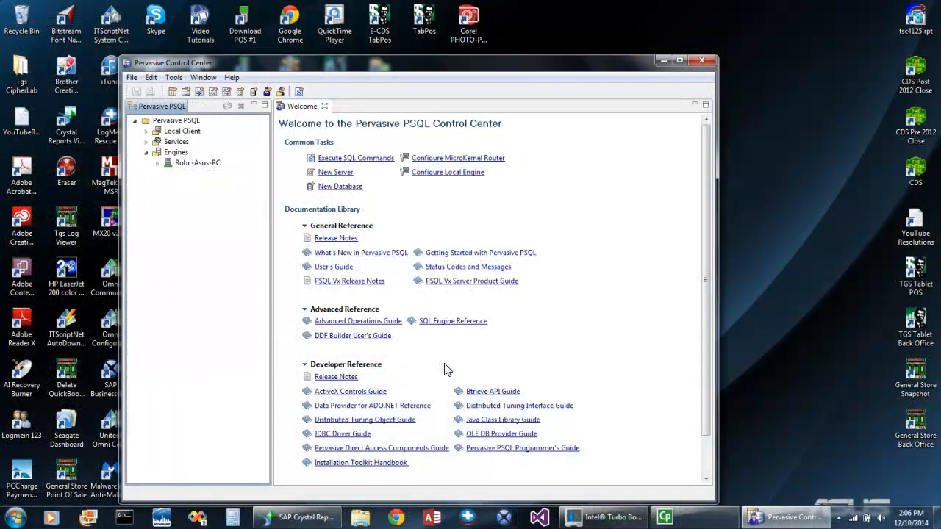